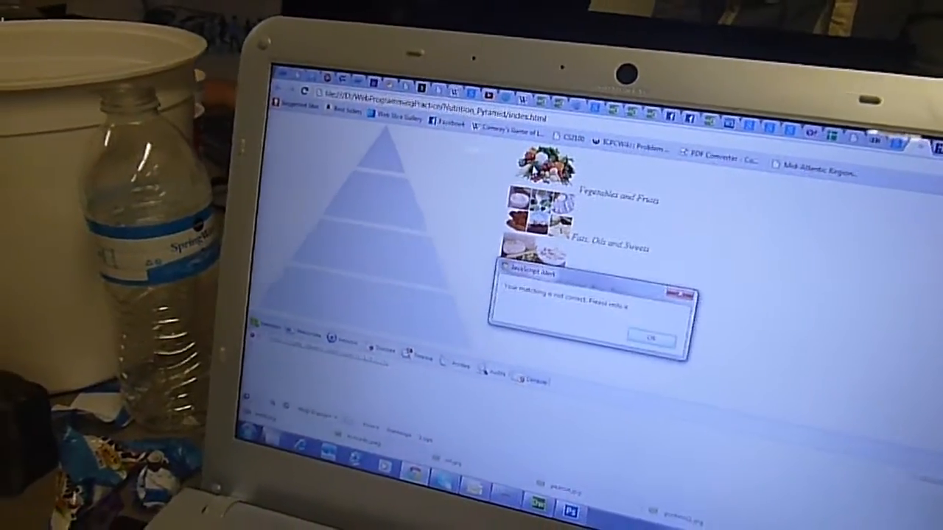
Step: Close the 'food matching is not correct' JavaScript alert so the four food groups show
left_click(651, 340)
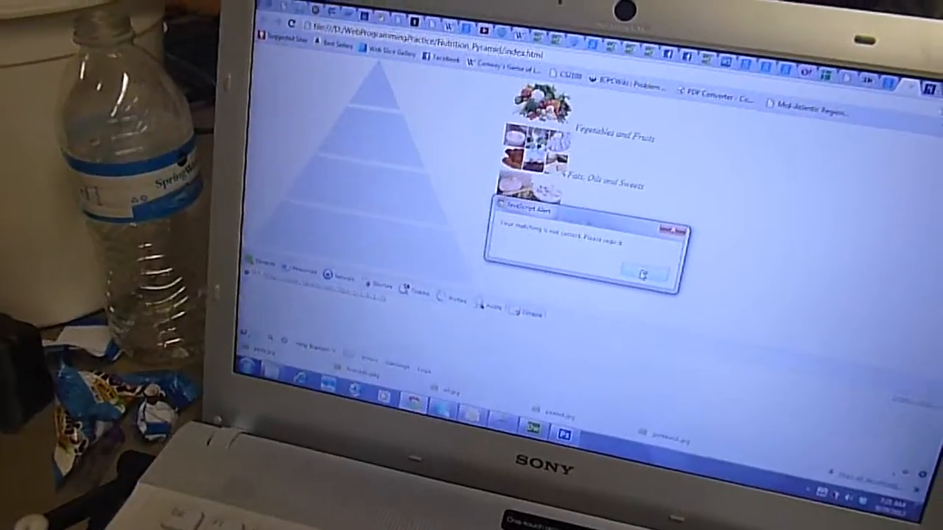
left_click(642, 271)
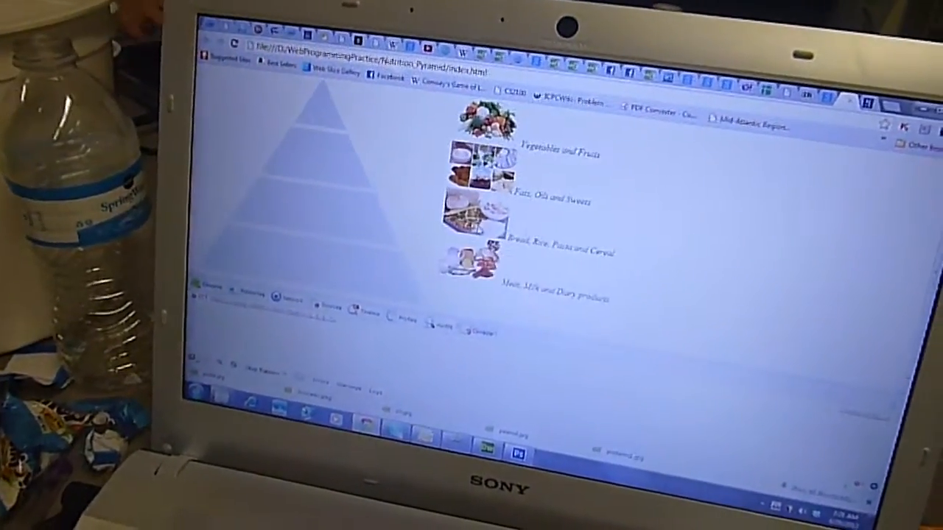